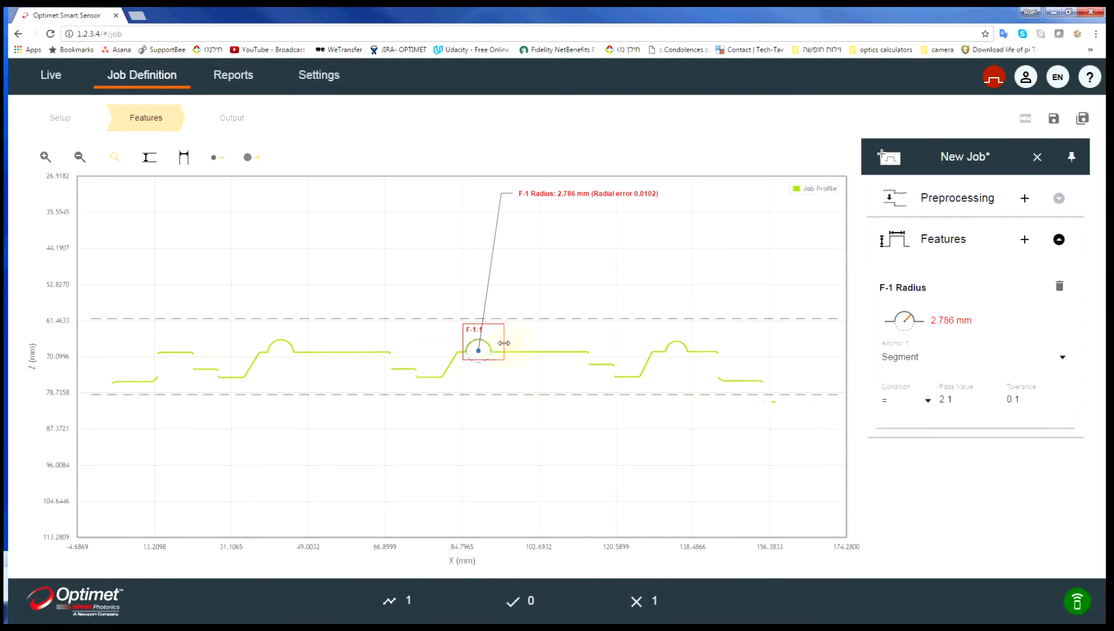
- Leave the unsaved job for the live view of the radius fit job, awaiting data
{"action": "left_click", "coordinate": [50, 74]}
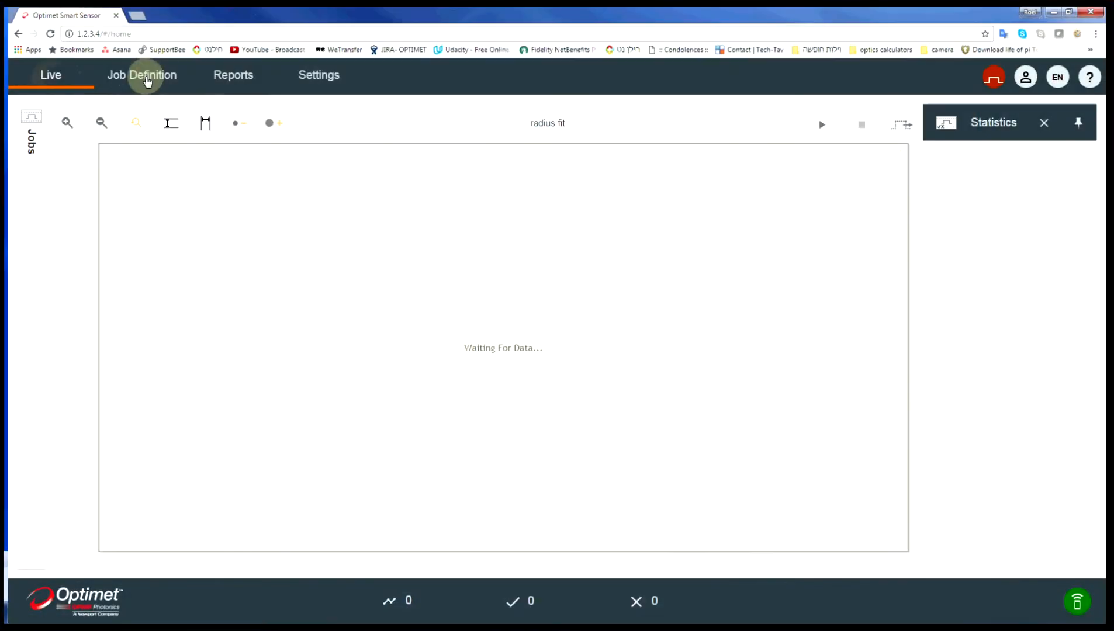
- Start a new job and show the live profile with total-intensity colouring
{"action": "left_click", "coordinate": [141, 75]}
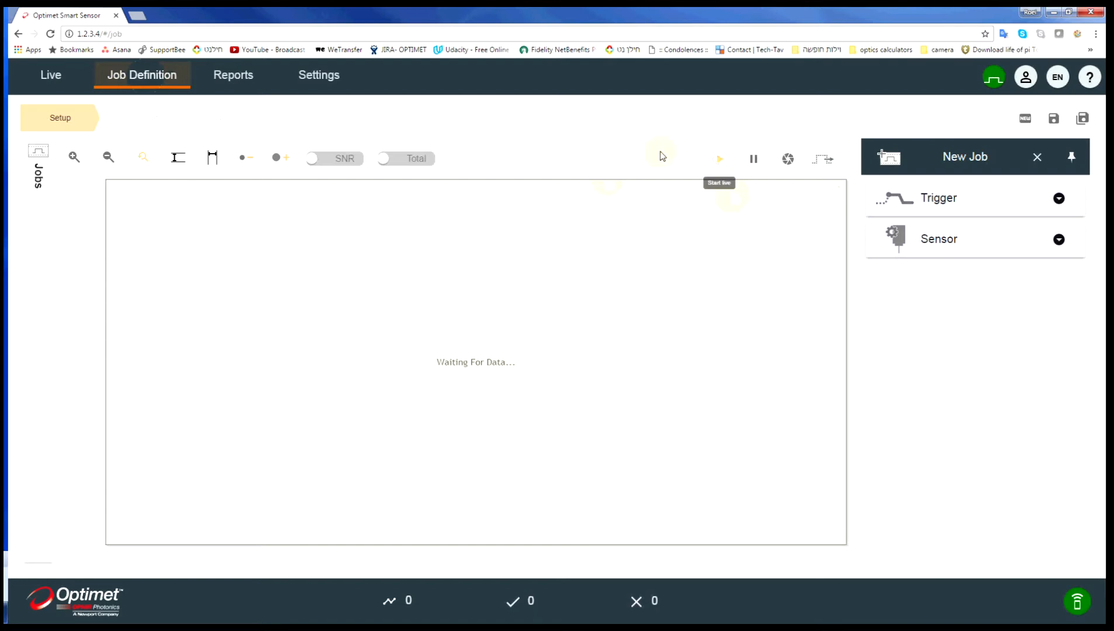
{"action": "mouse_move", "coordinate": [661, 155]}
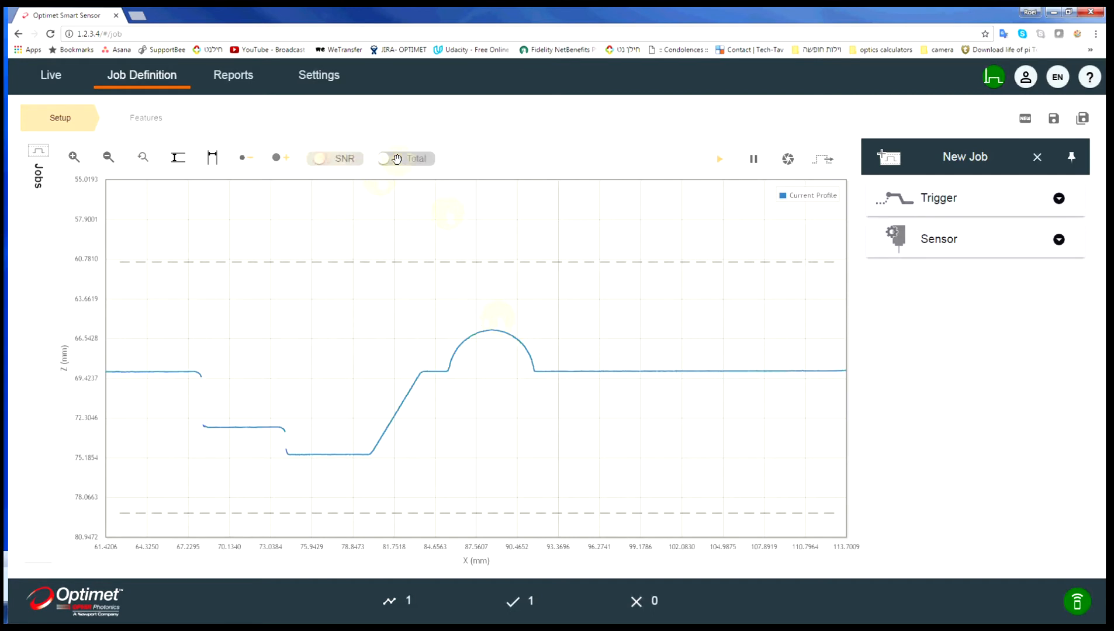
{"action": "left_click", "coordinate": [405, 157]}
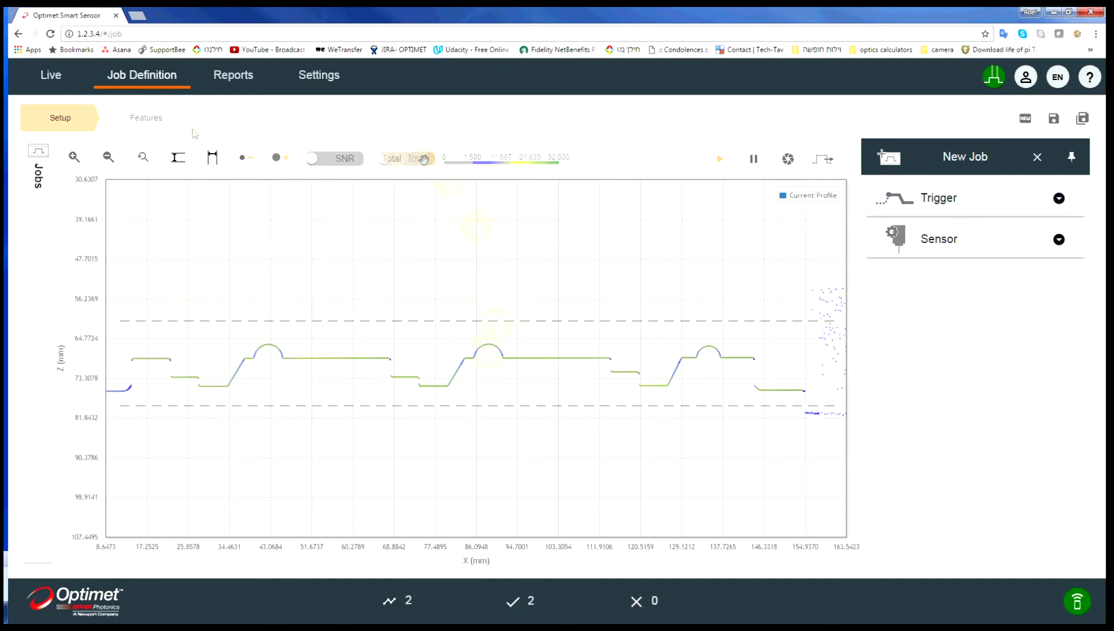
- Advance the new job to Features and open the Select Feature catalogue
{"action": "left_click", "coordinate": [146, 117]}
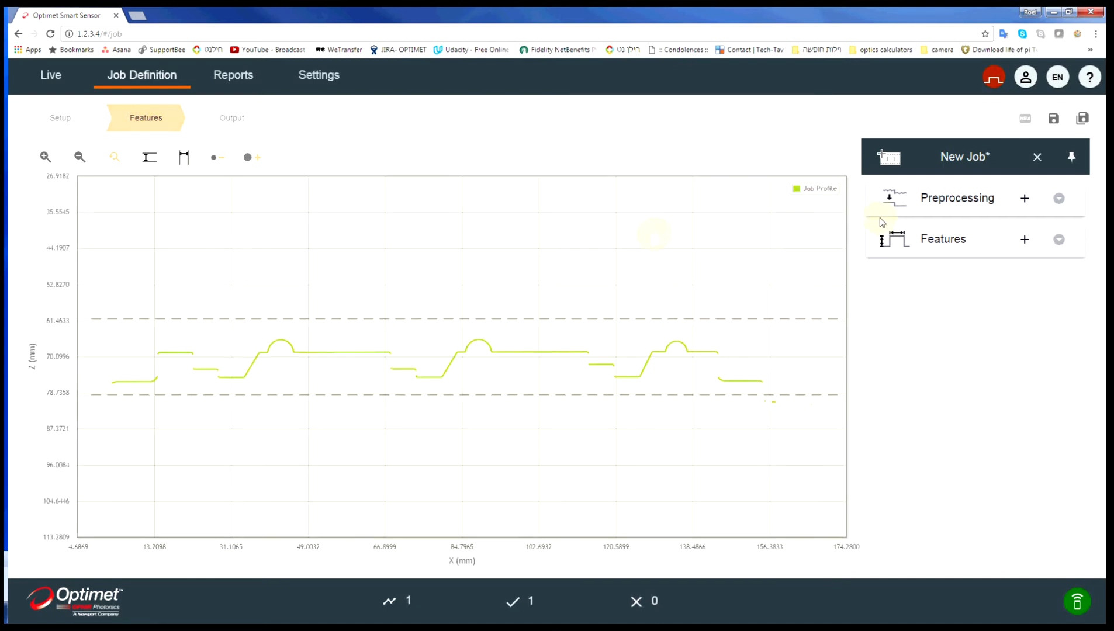
{"action": "left_click", "coordinate": [1024, 239]}
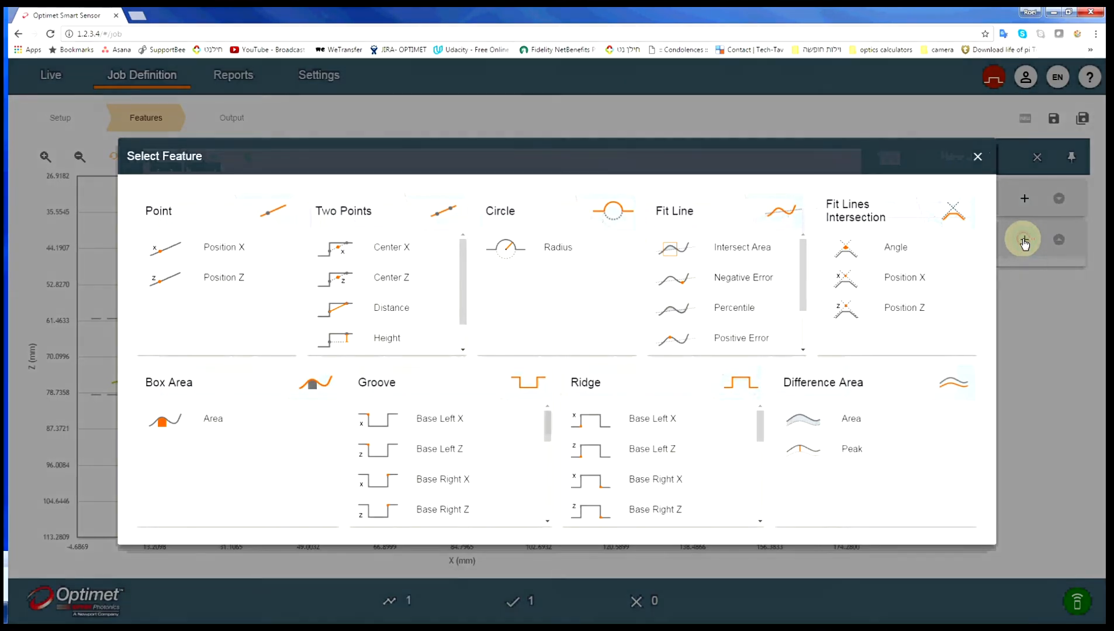
- Add a Circle Radius feature on the arc with pass value 2.8, tolerance 0.1
{"action": "left_click", "coordinate": [978, 157]}
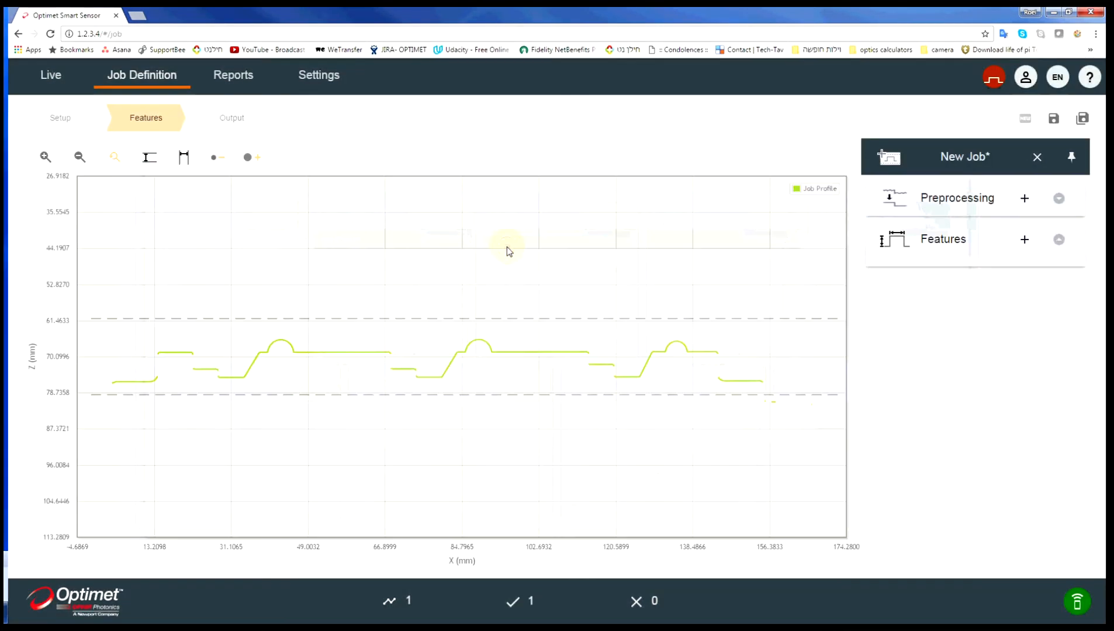
{"action": "mouse_move", "coordinate": [480, 342]}
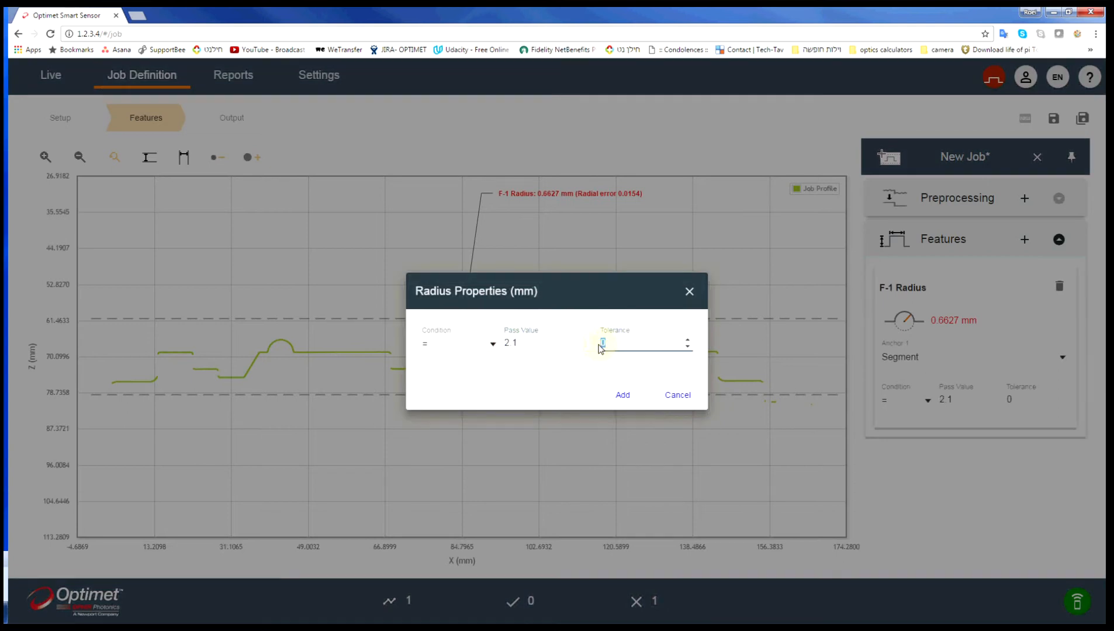
{"action": "left_click", "coordinate": [622, 394]}
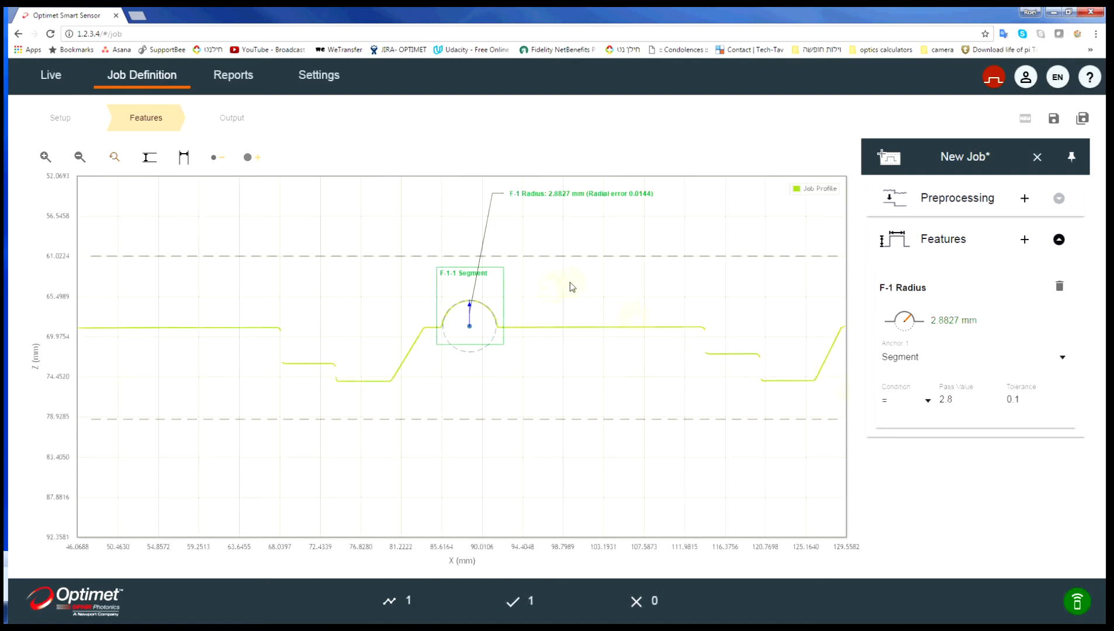
{"action": "mouse_move", "coordinate": [972, 132]}
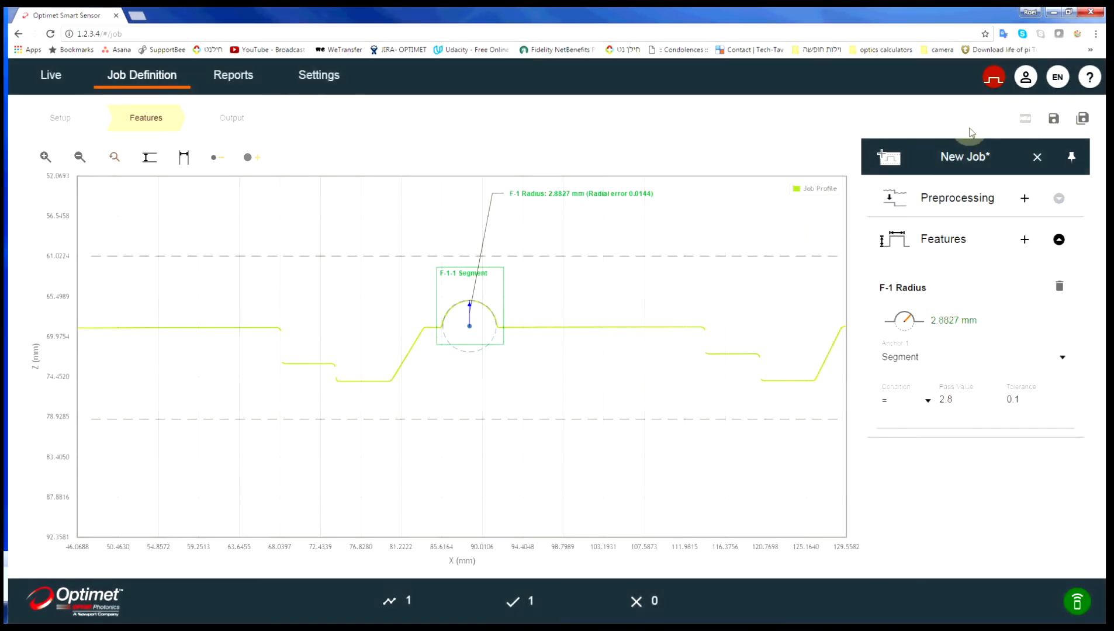
- Save the job under the name 'radius'
{"action": "left_click", "coordinate": [1054, 118]}
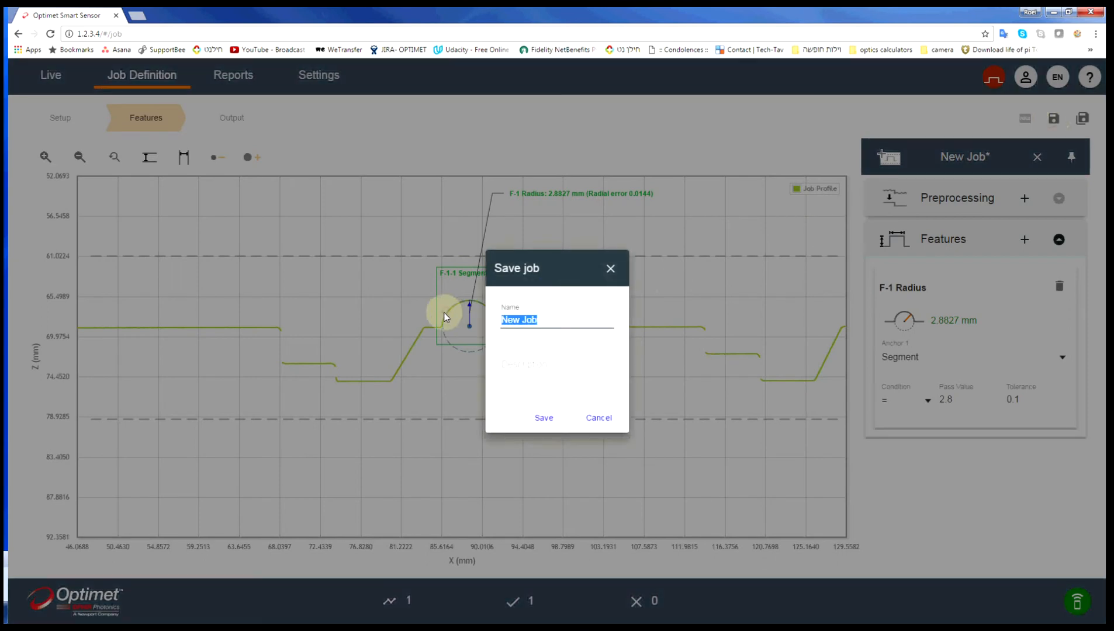
{"action": "type", "text": "radius"}
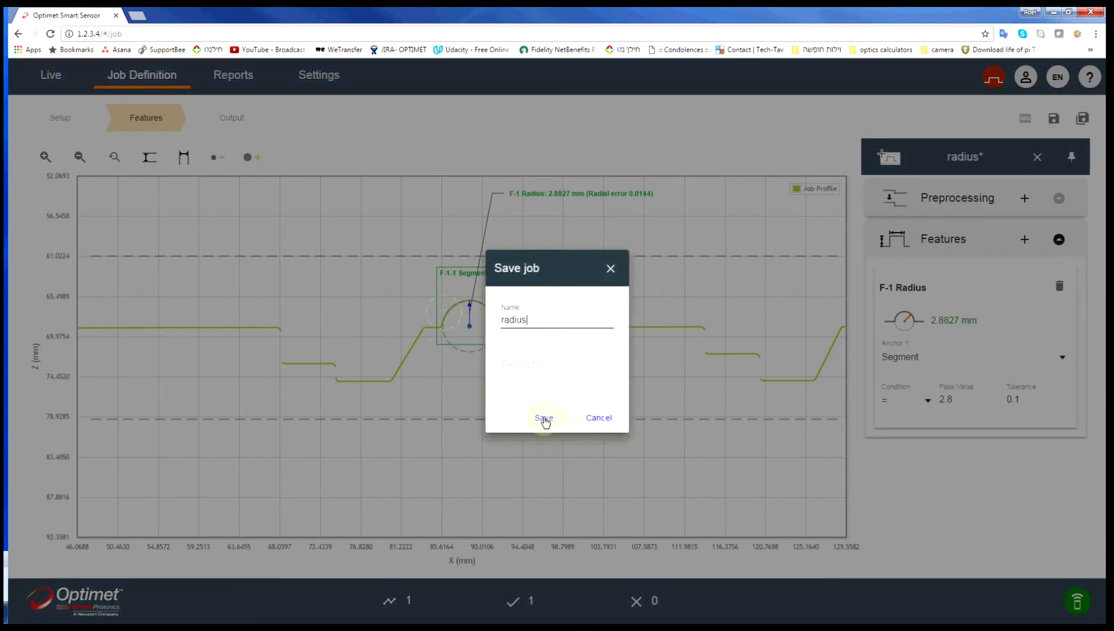
{"action": "left_click", "coordinate": [543, 417]}
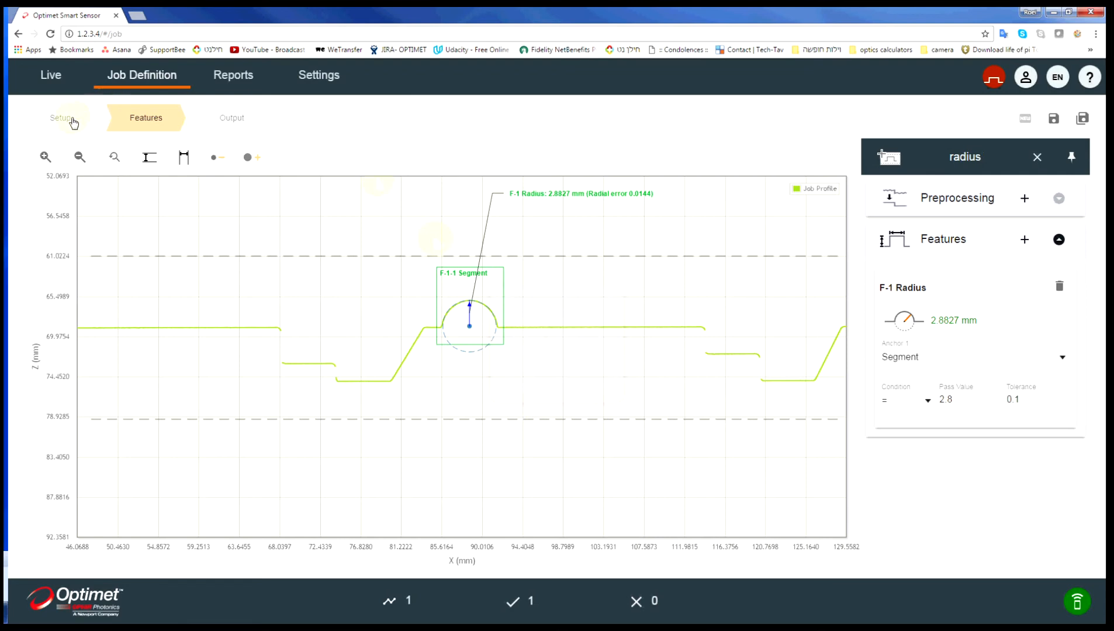
- Switch to the Live view to run the radius job
{"action": "left_click", "coordinate": [50, 74]}
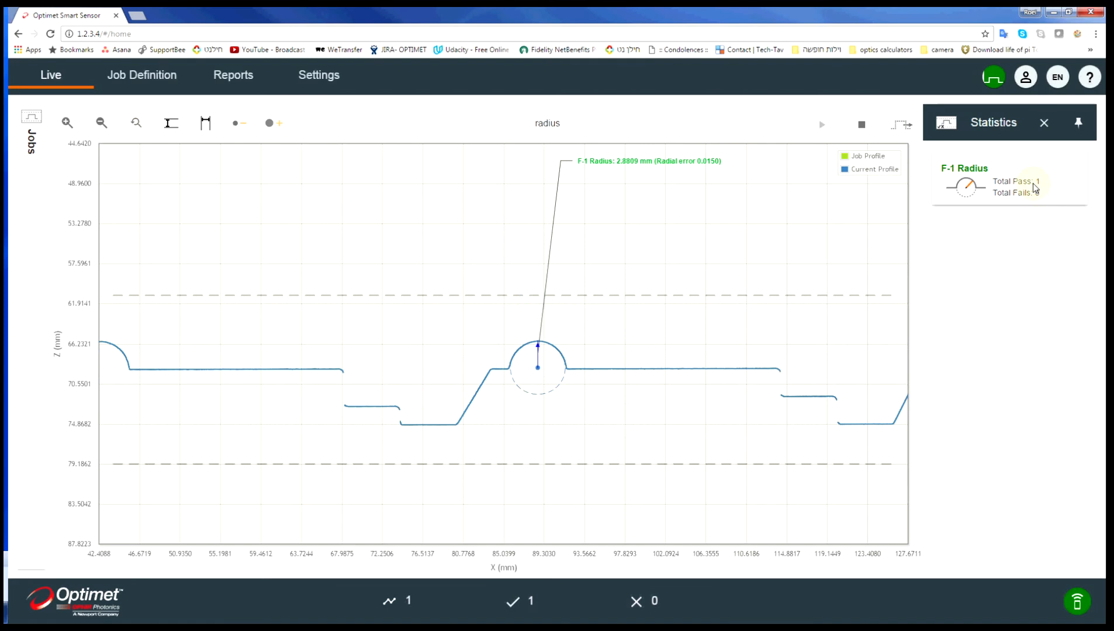
{"action": "mouse_move", "coordinate": [1008, 265]}
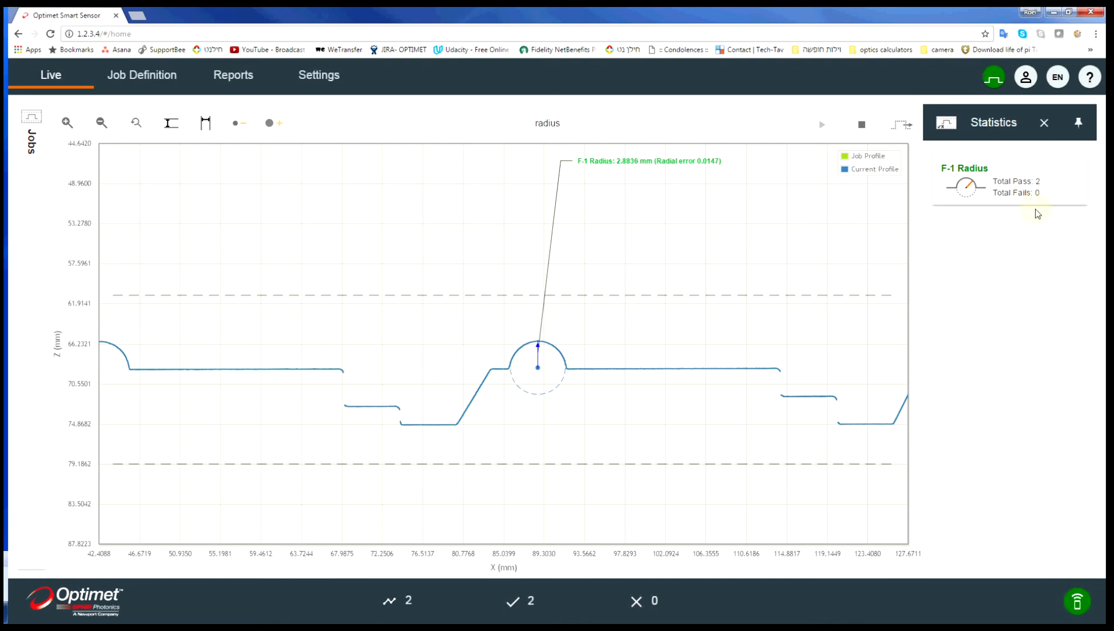
{"action": "mouse_move", "coordinate": [1055, 185]}
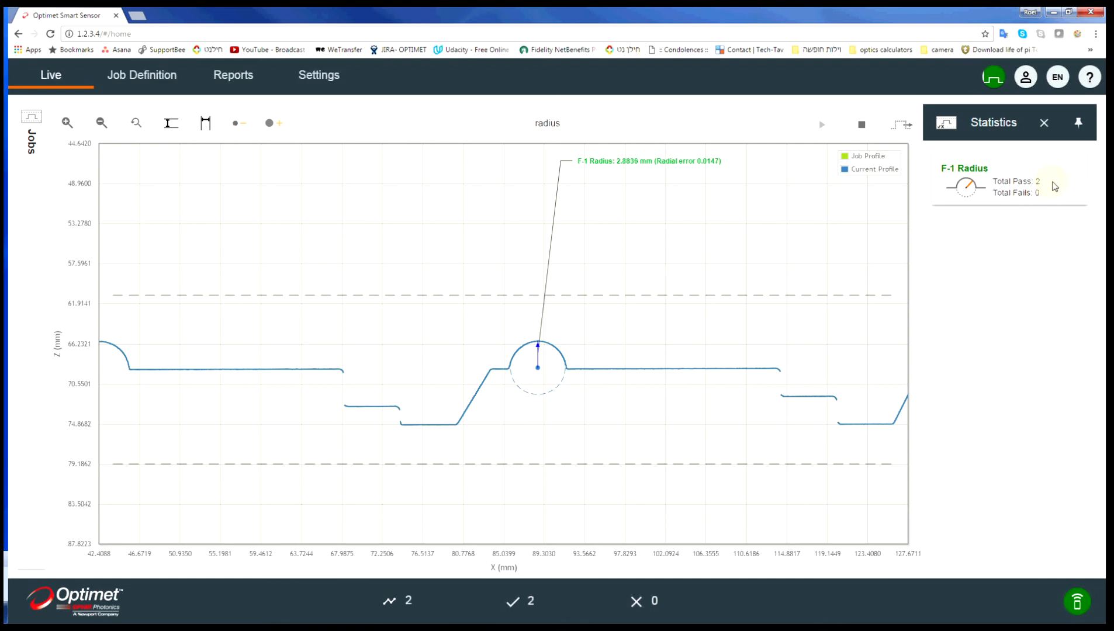